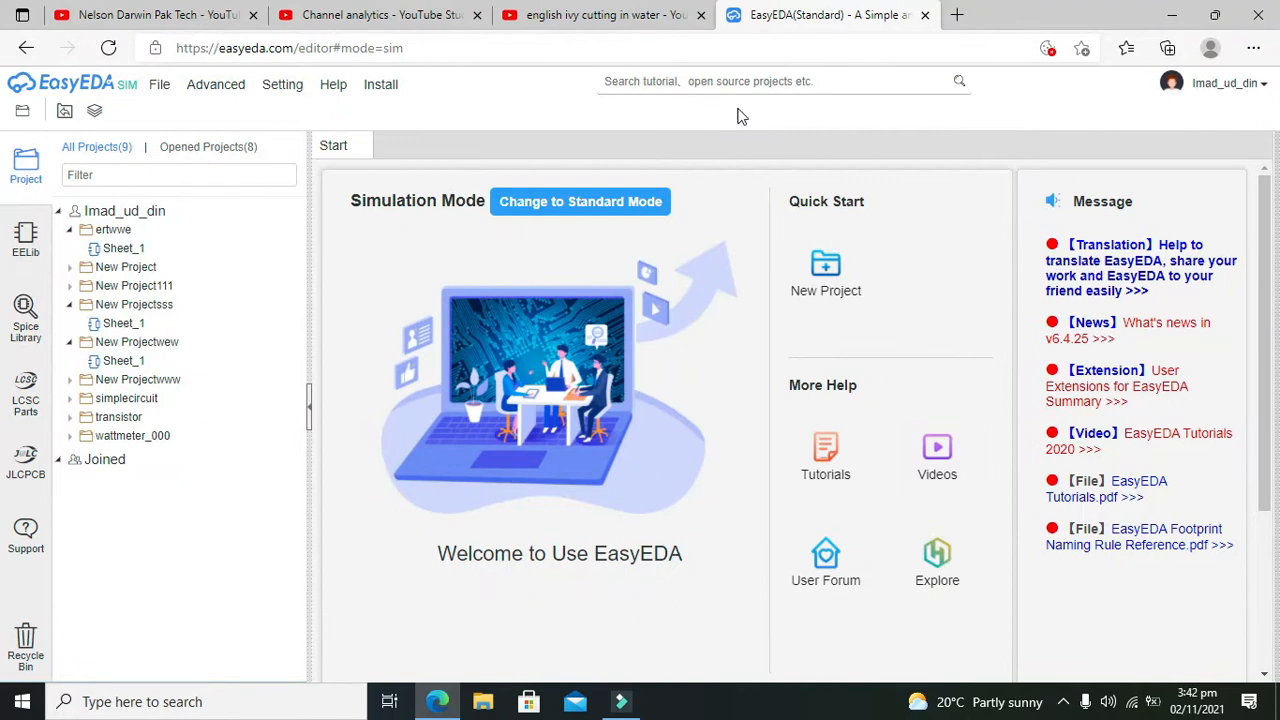
pyautogui.moveTo(756, 114)
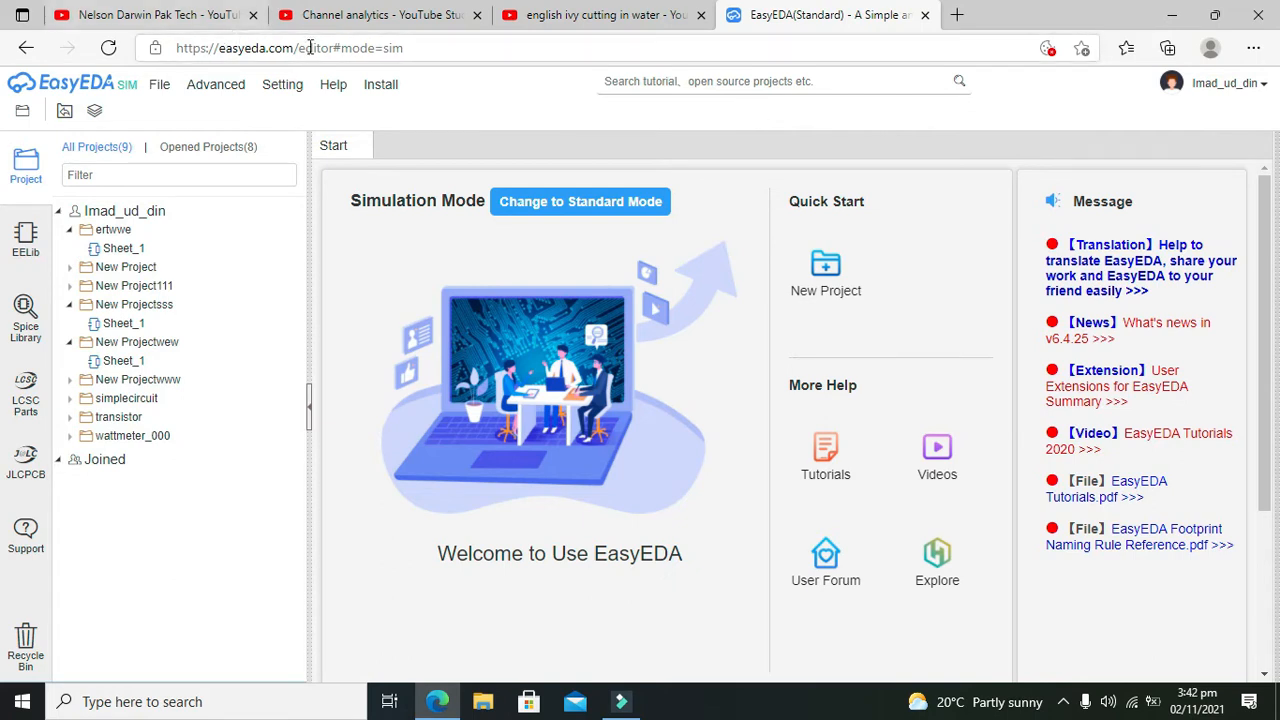
# Create and save a new project titled 'voltagereg' from Quick Start.
pyautogui.doubleClick(252, 48)
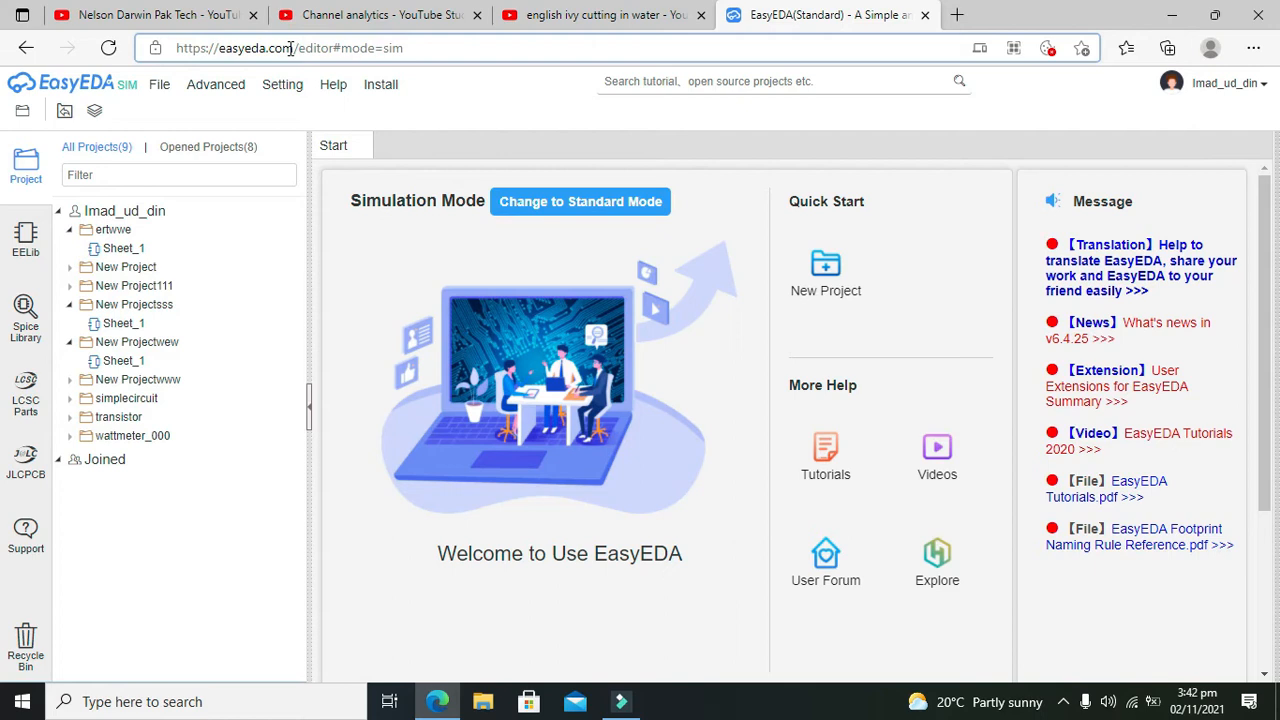
pyautogui.doubleClick(256, 48)
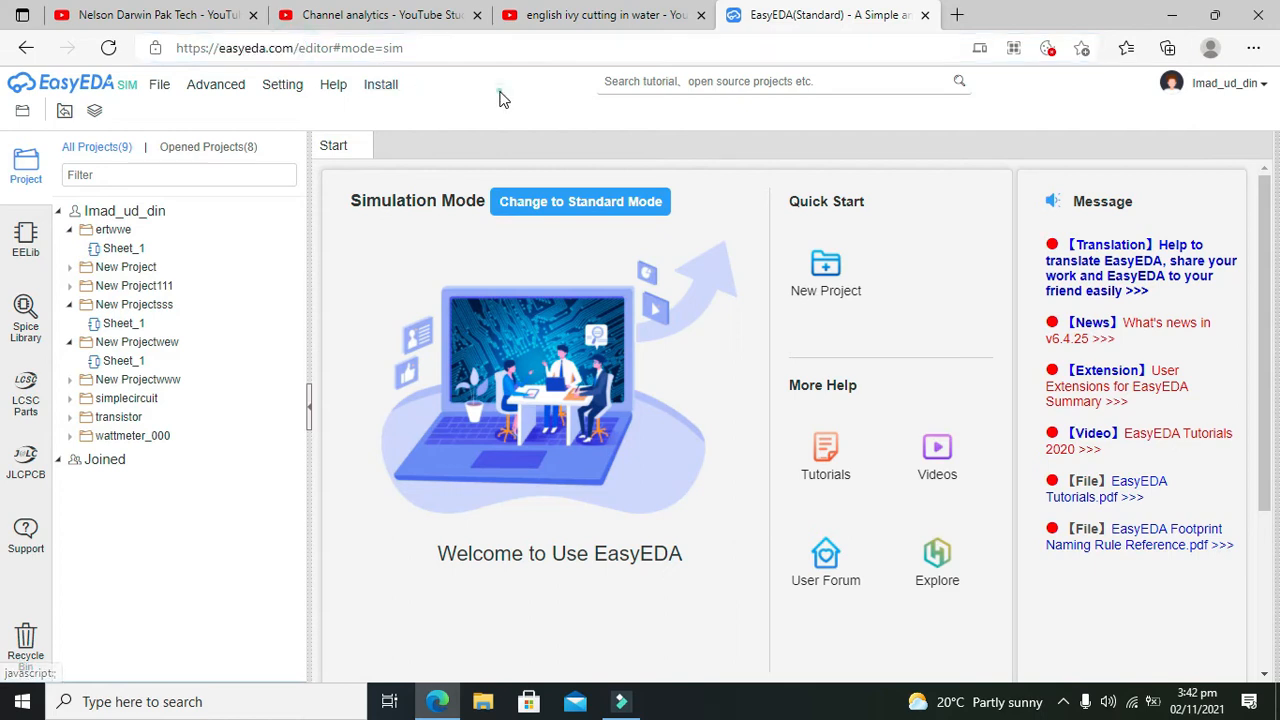
pyautogui.moveTo(502, 98)
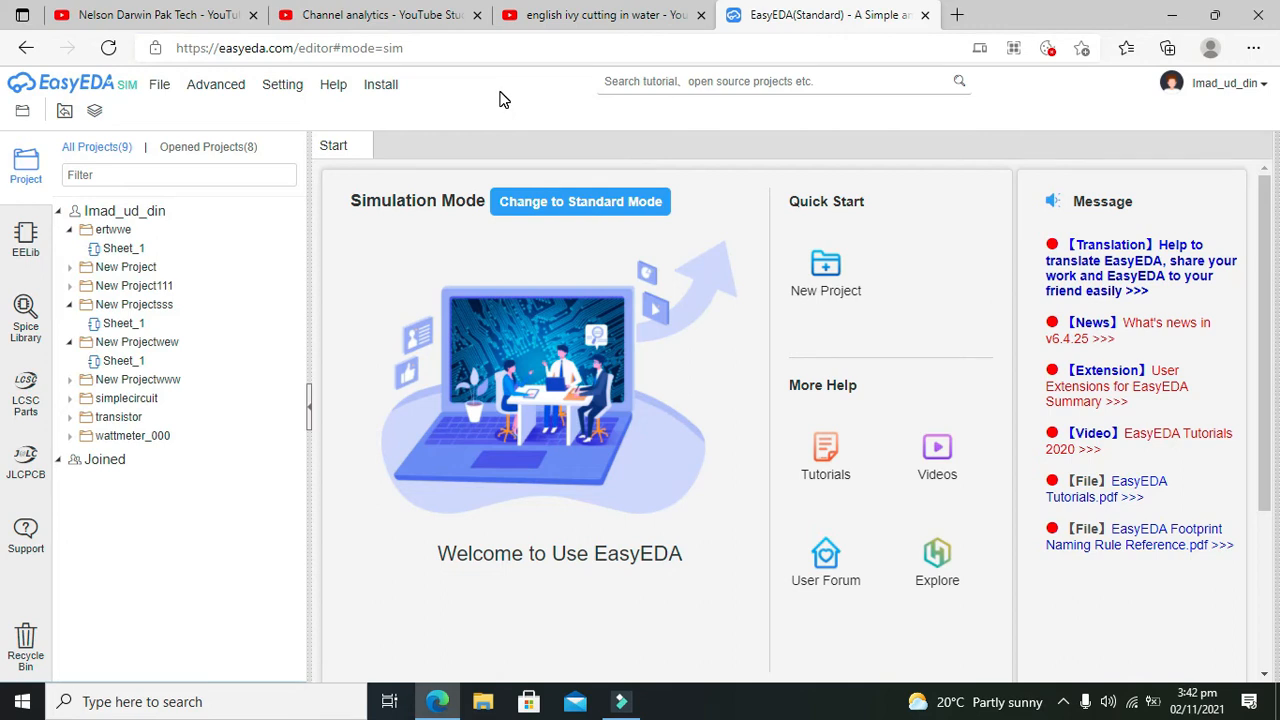
pyautogui.moveTo(512, 108)
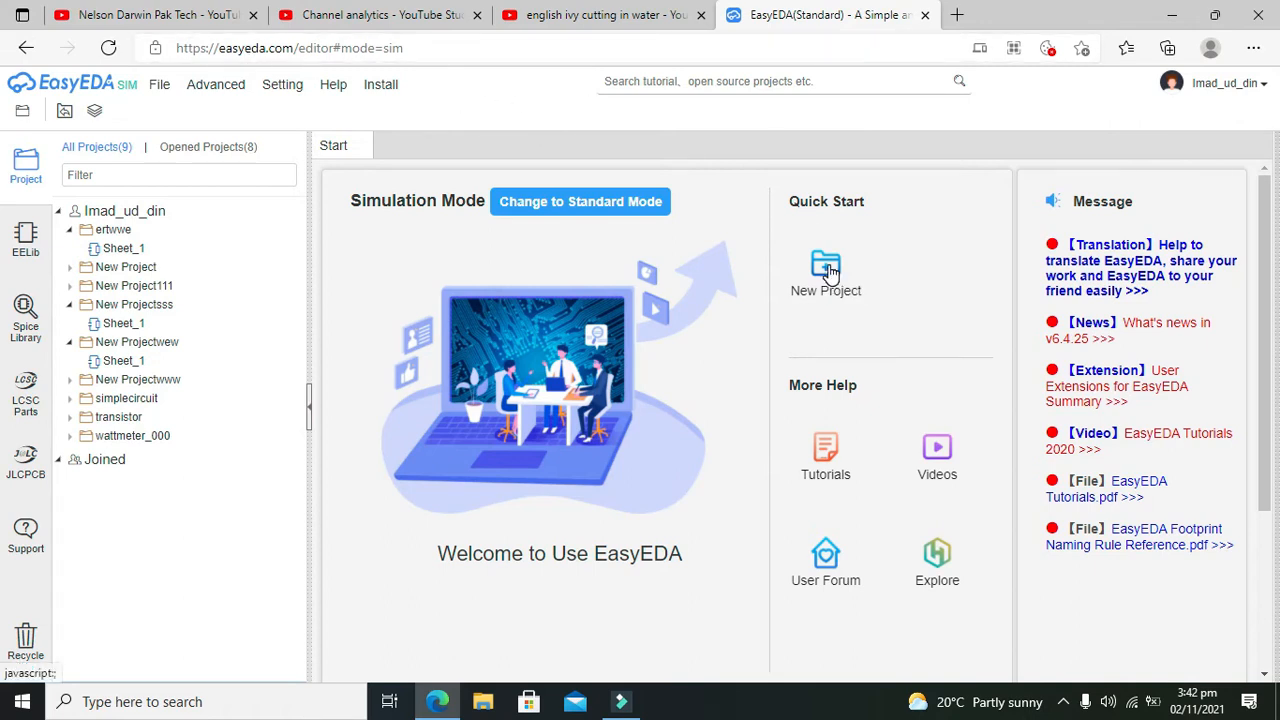
pyautogui.click(824, 264)
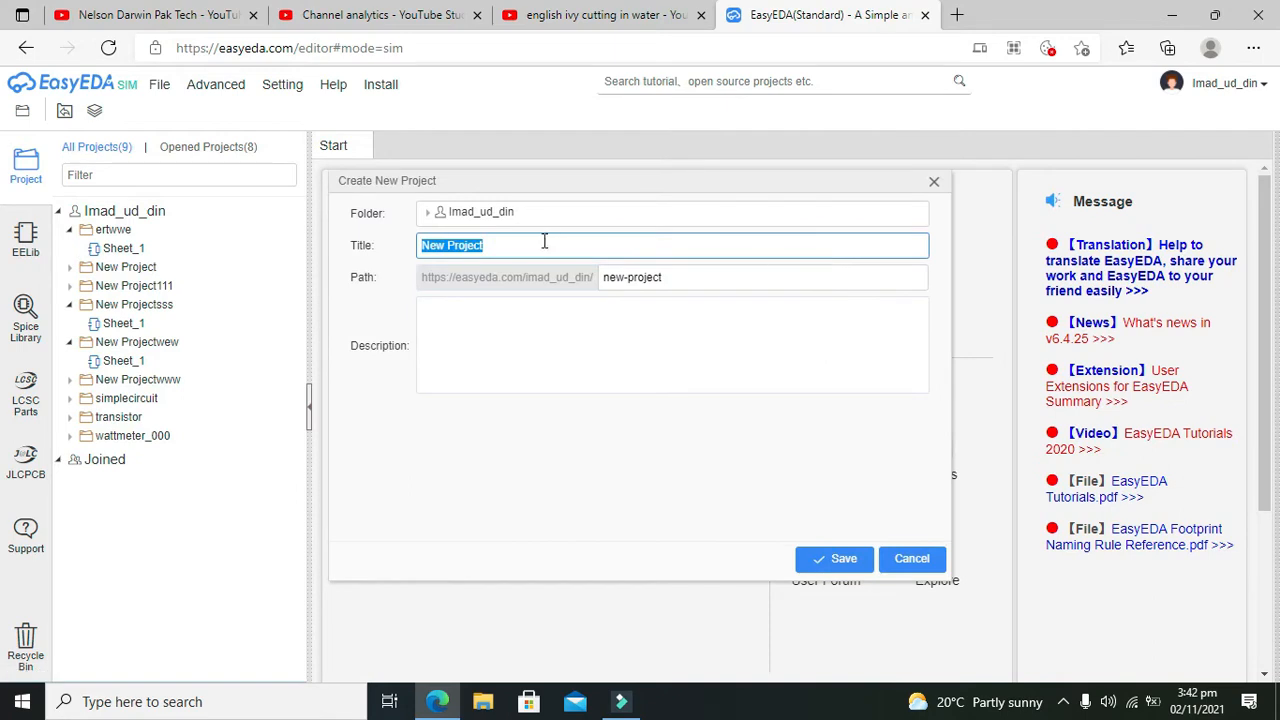
pyautogui.moveTo(322, 248)
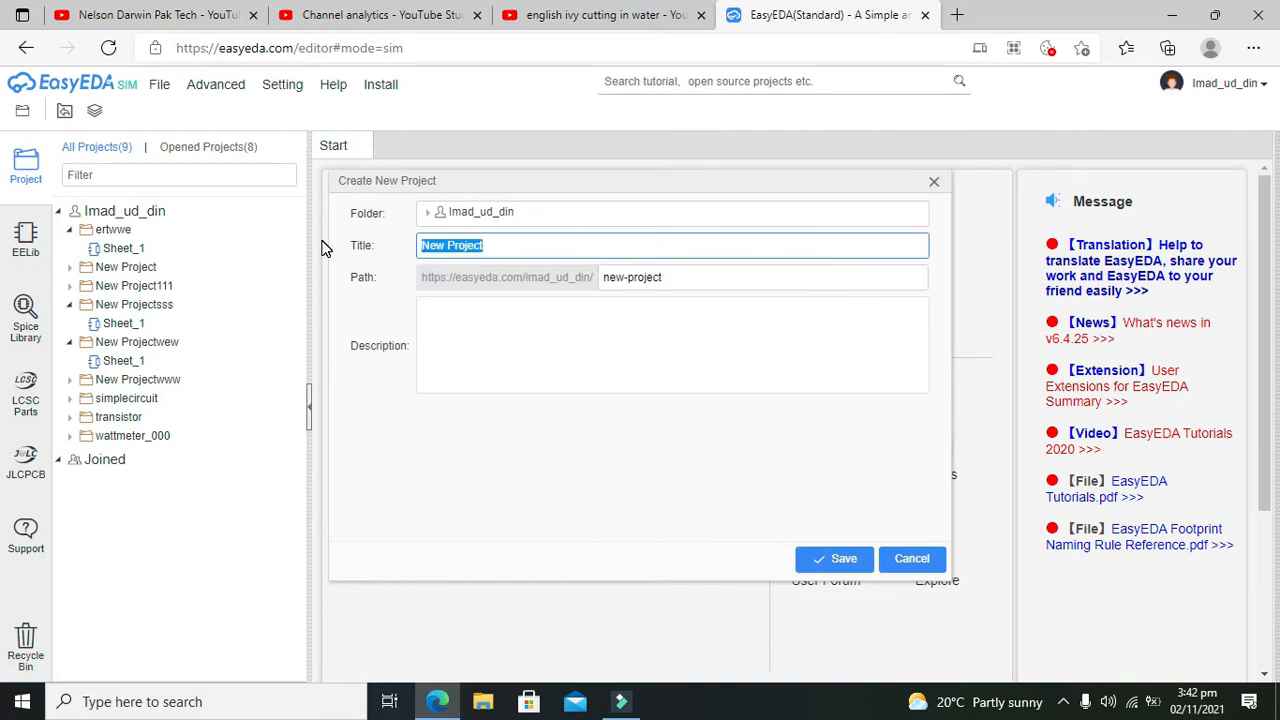
pyautogui.write('voltagereg')
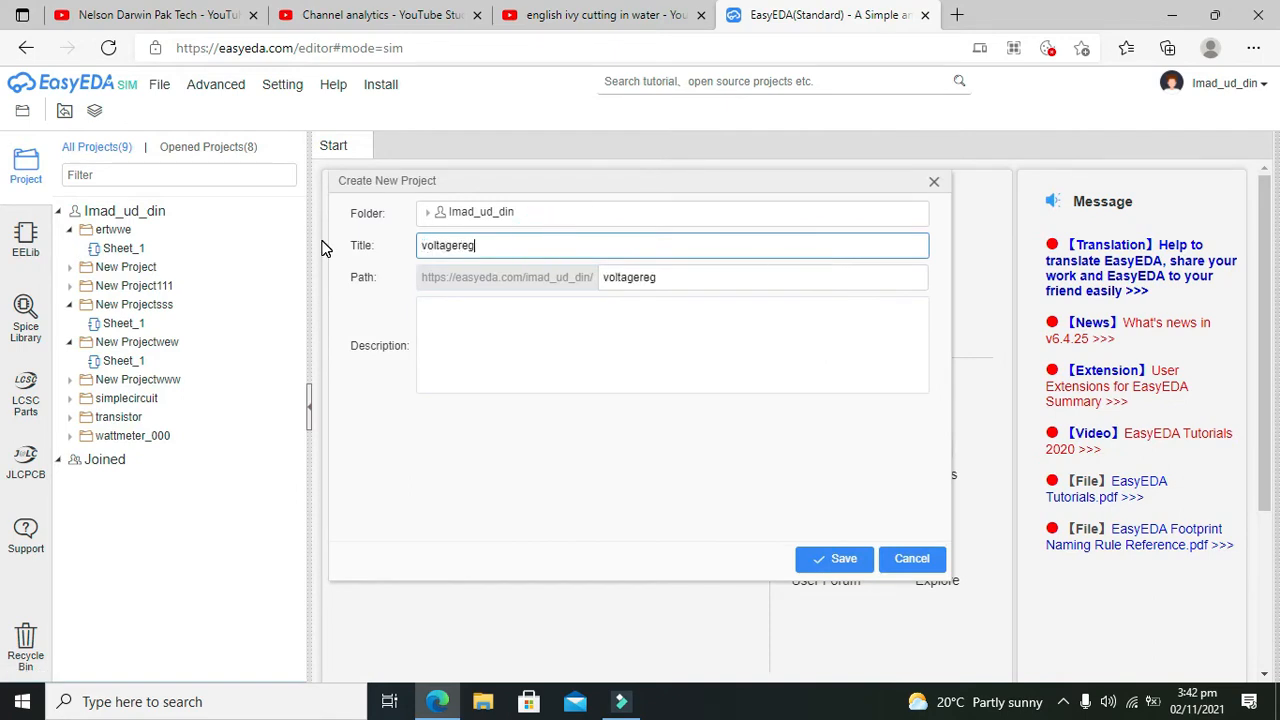
pyautogui.click(836, 558)
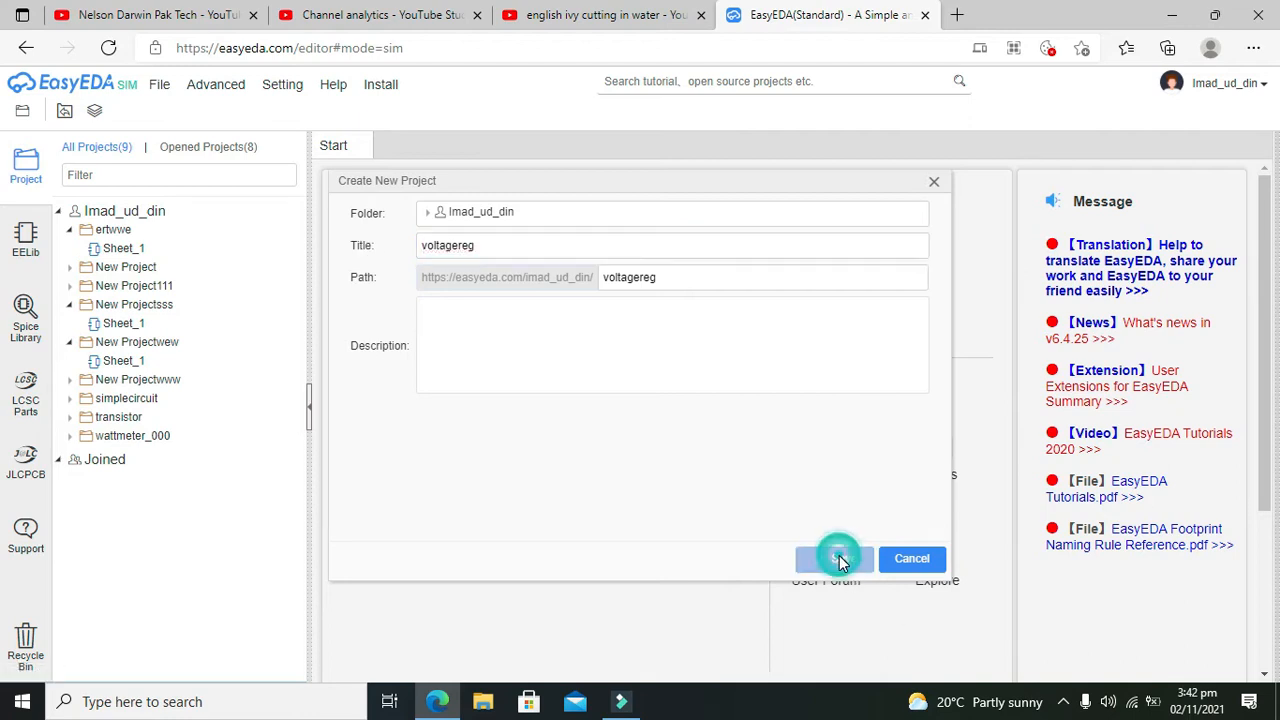
pyautogui.click(836, 558)
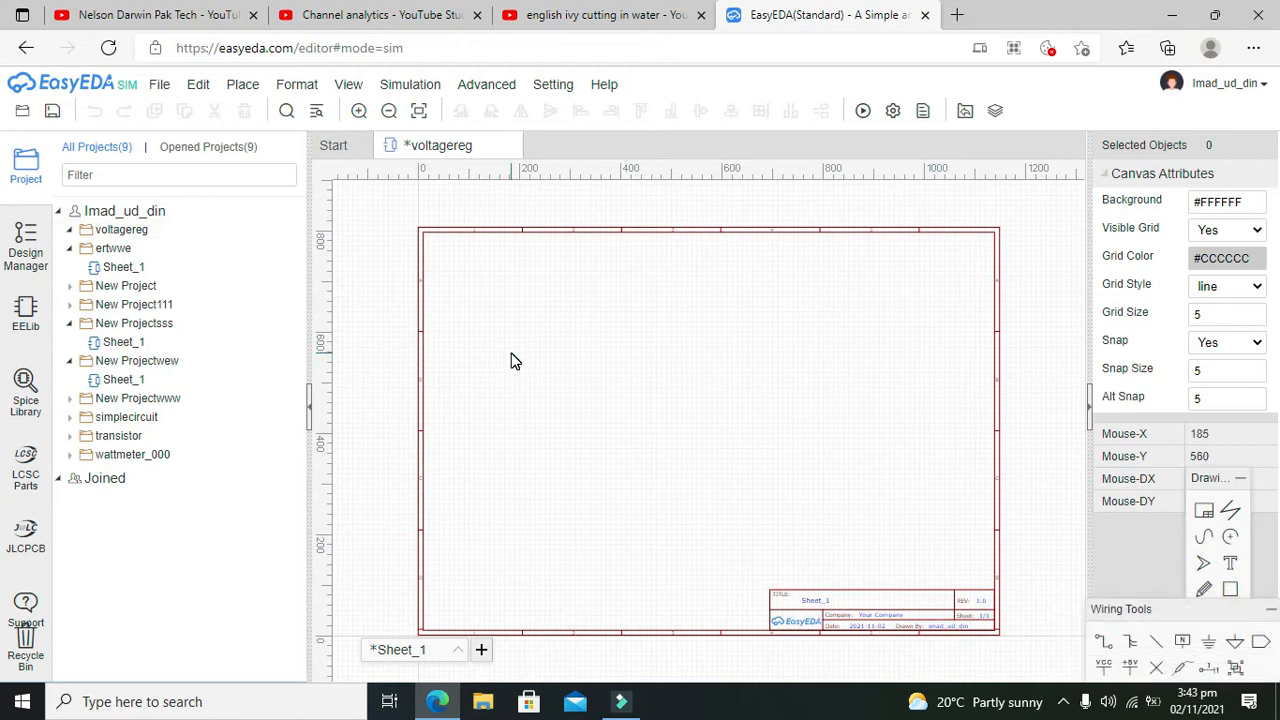
pyautogui.moveTo(368, 206)
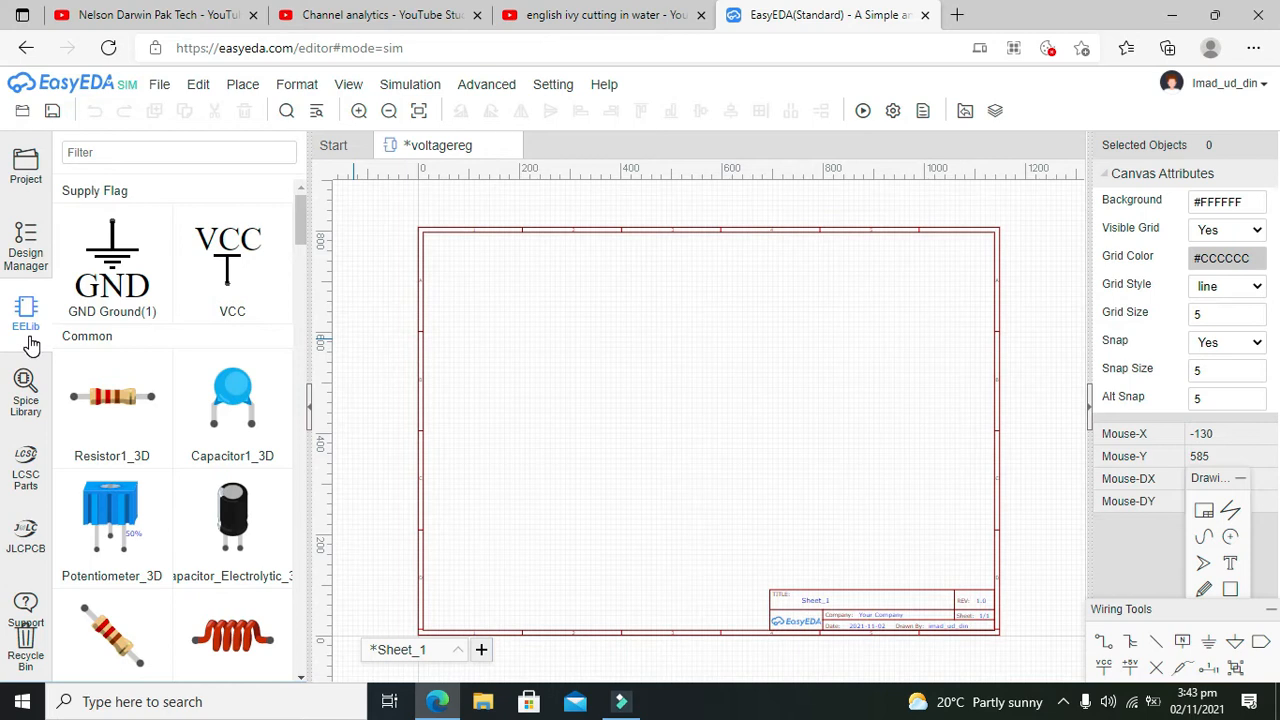
# Place a Voltage_Source_VDC from the EELib Sources onto the sheet and centre it.
pyautogui.scroll(-3)
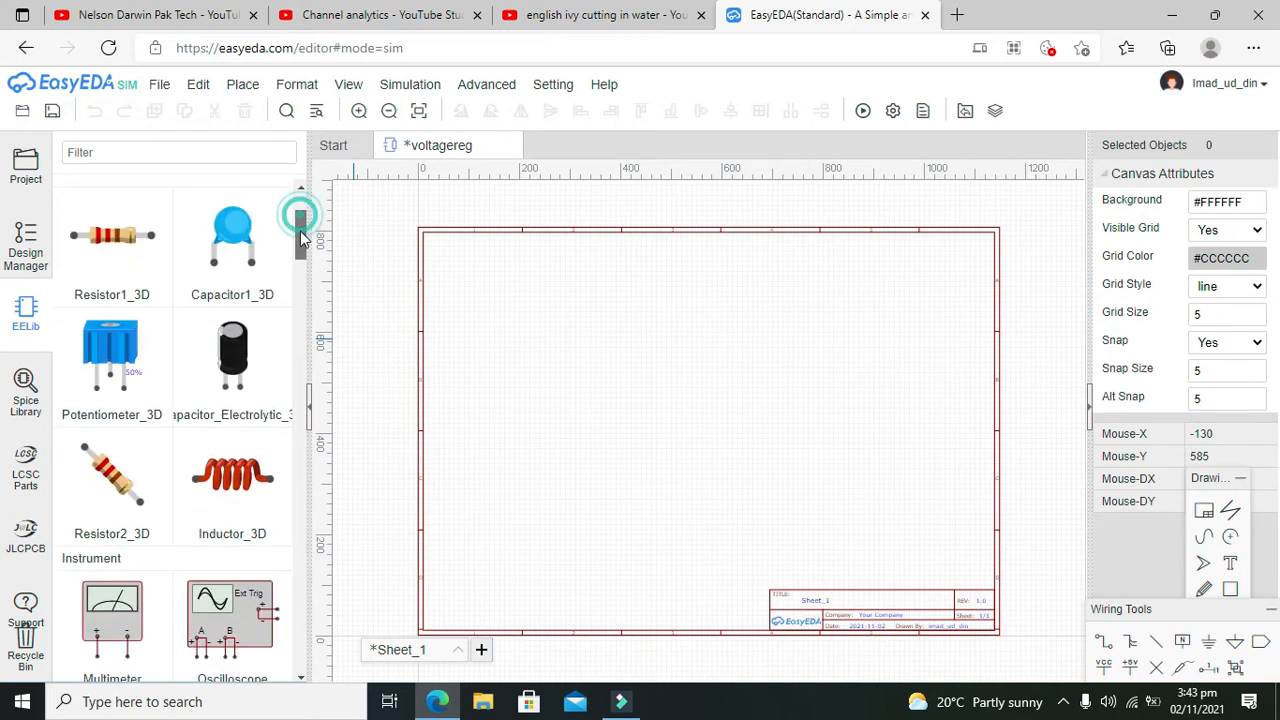
pyautogui.scroll(-3)
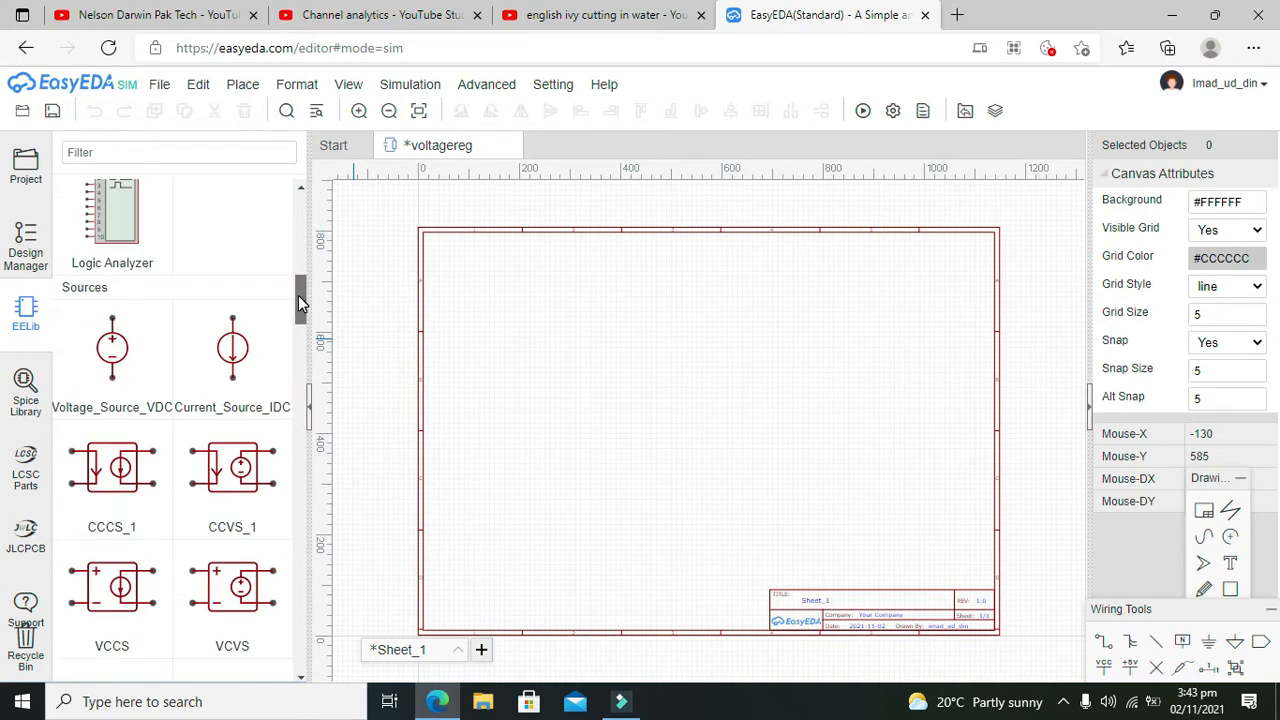
pyautogui.scroll(-3)
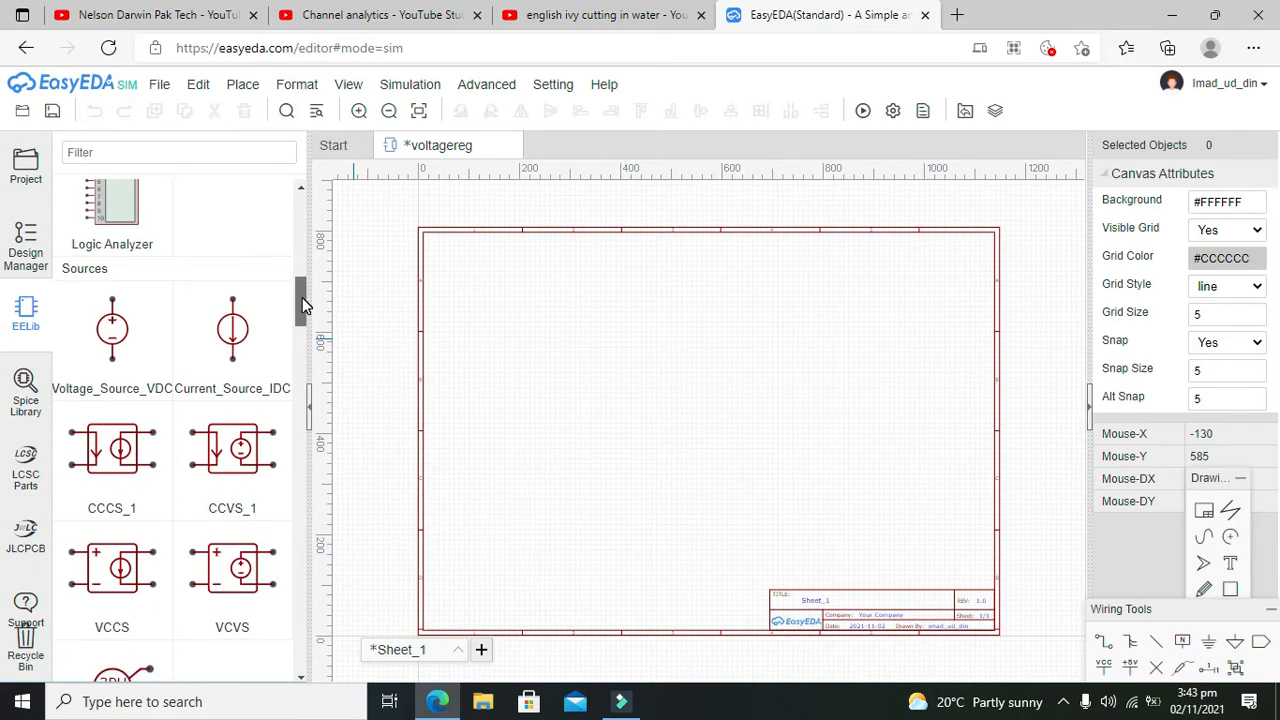
pyautogui.moveTo(112, 330)
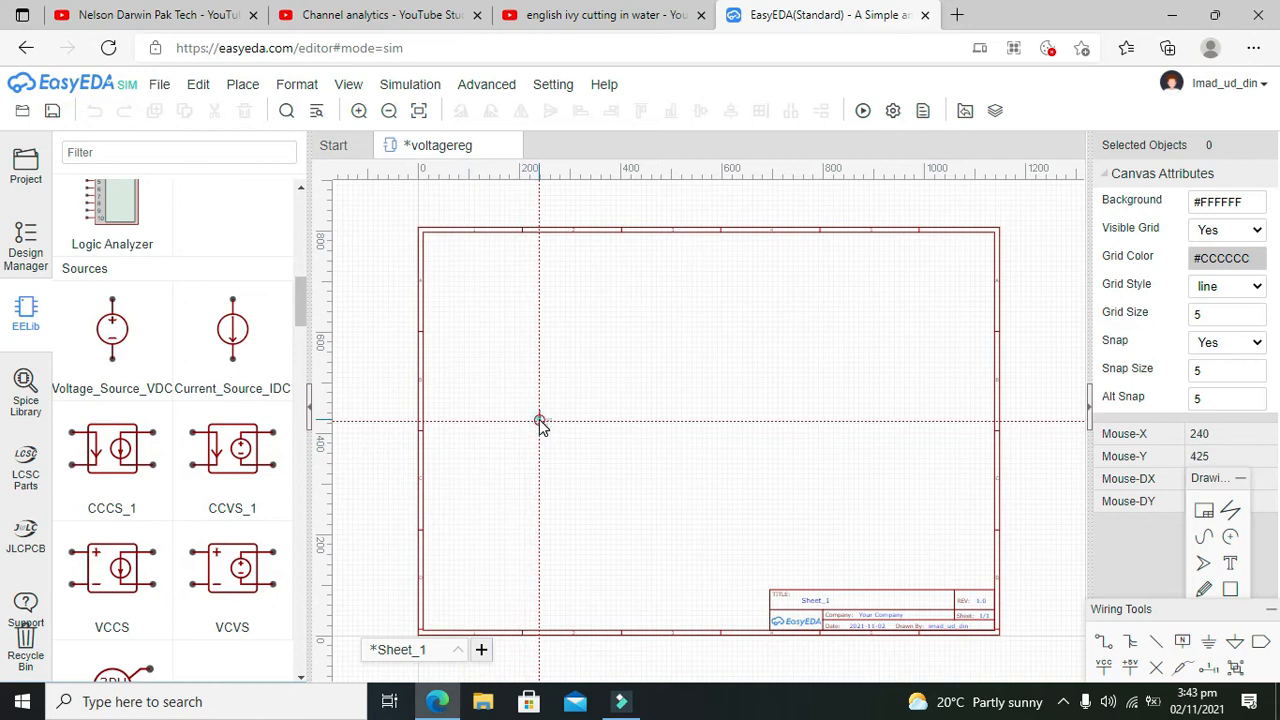
pyautogui.click(348, 84)
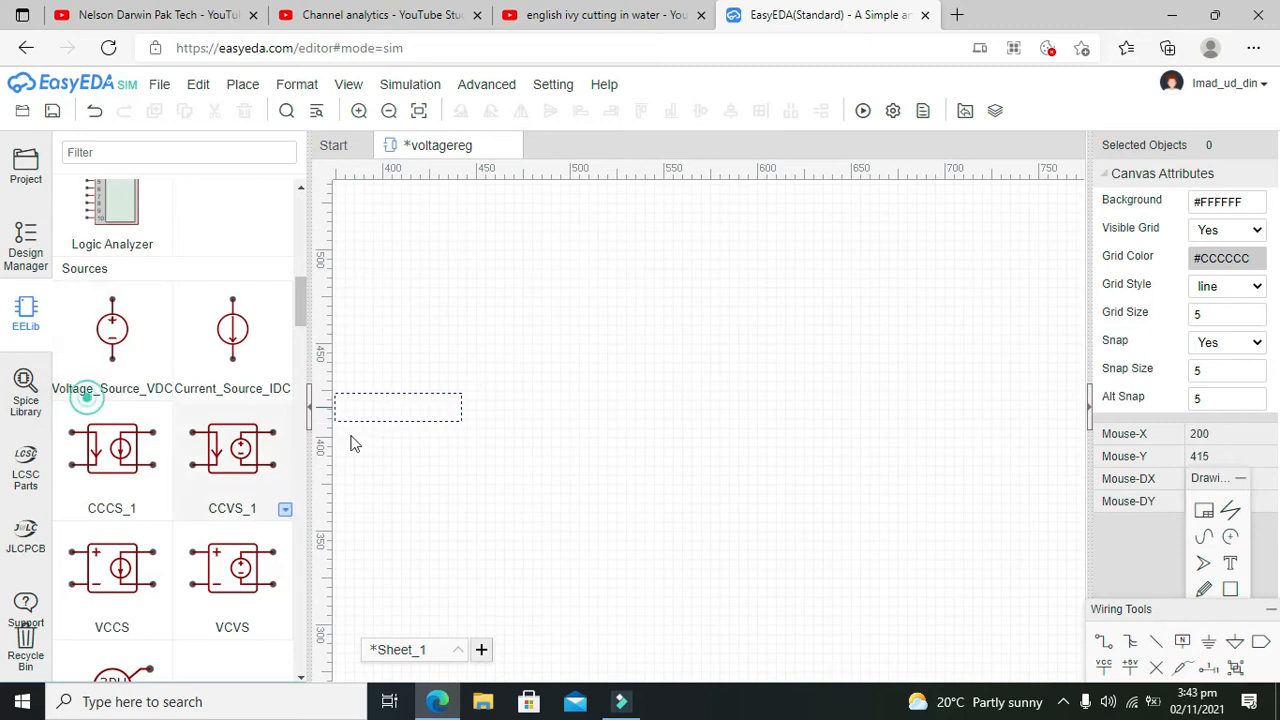
pyautogui.click(84, 396)
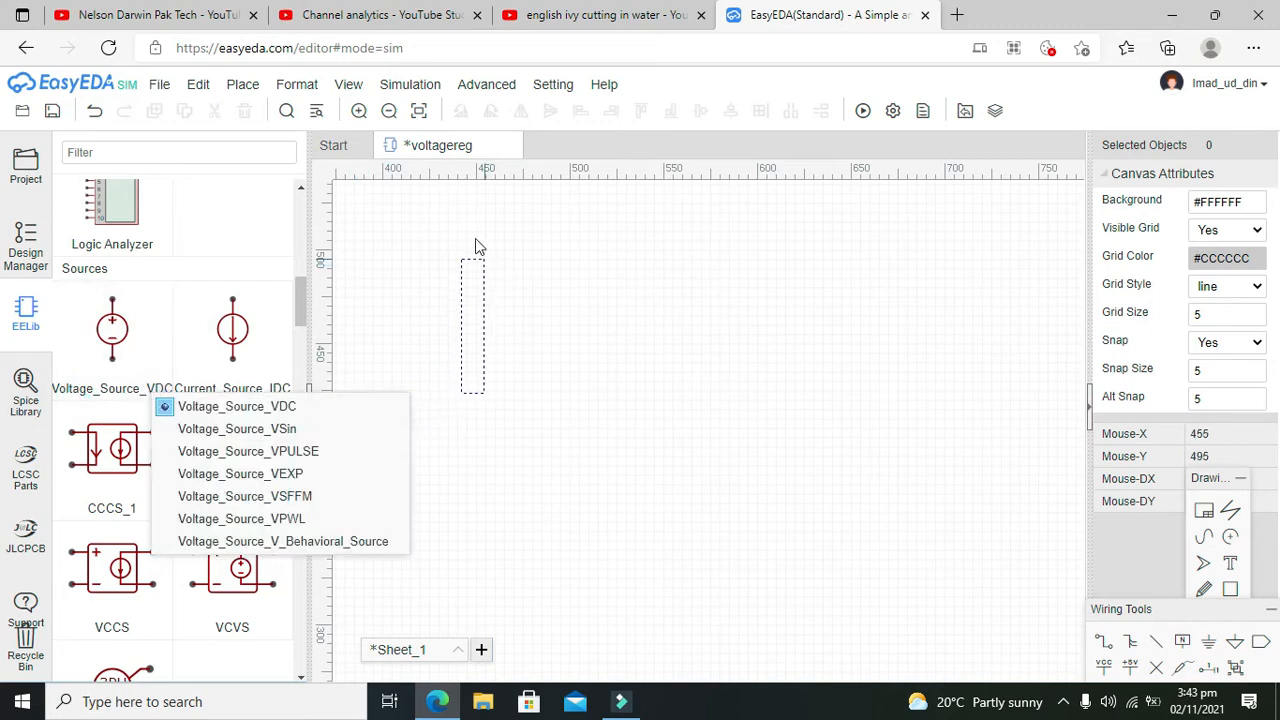
pyautogui.click(348, 84)
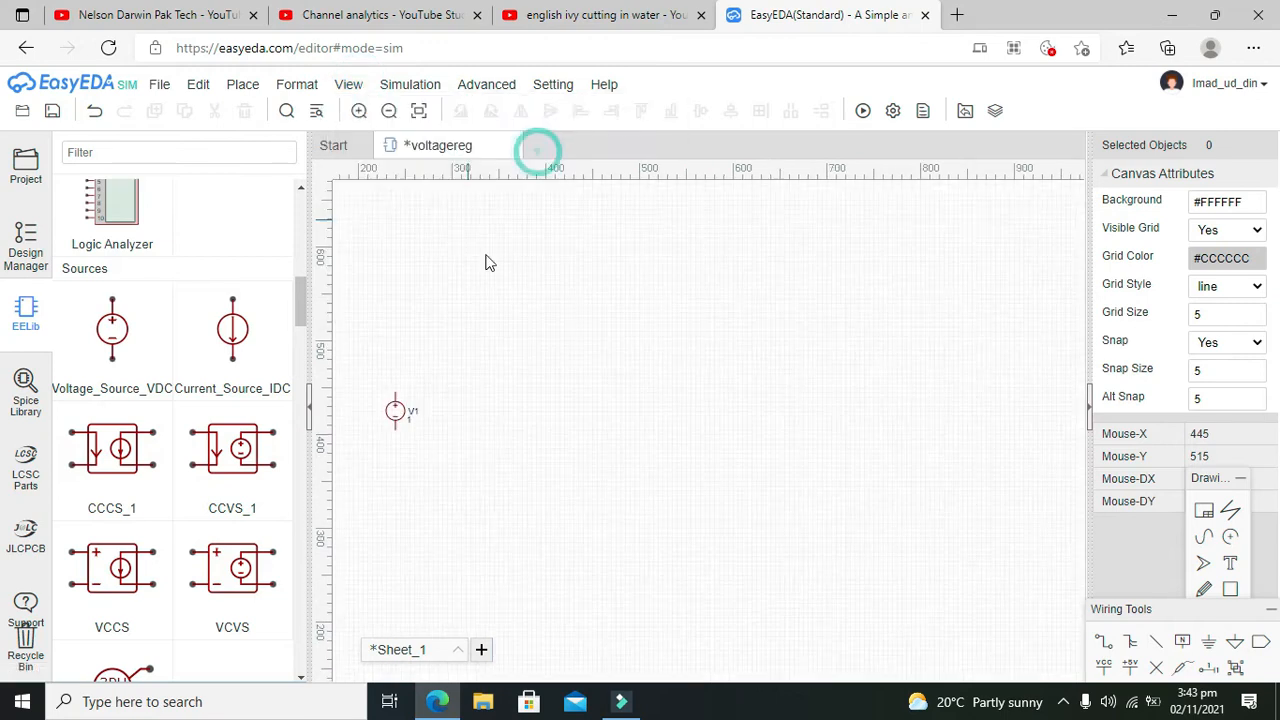
pyautogui.click(540, 414)
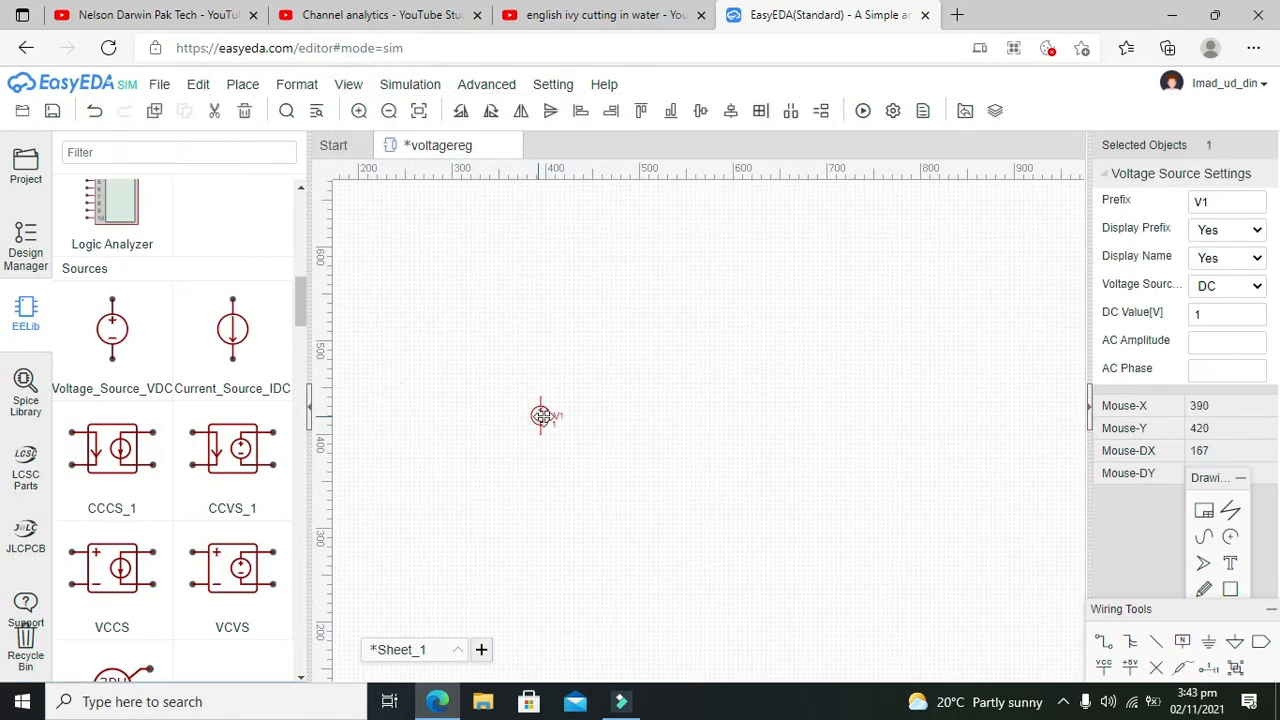
pyautogui.click(348, 84)
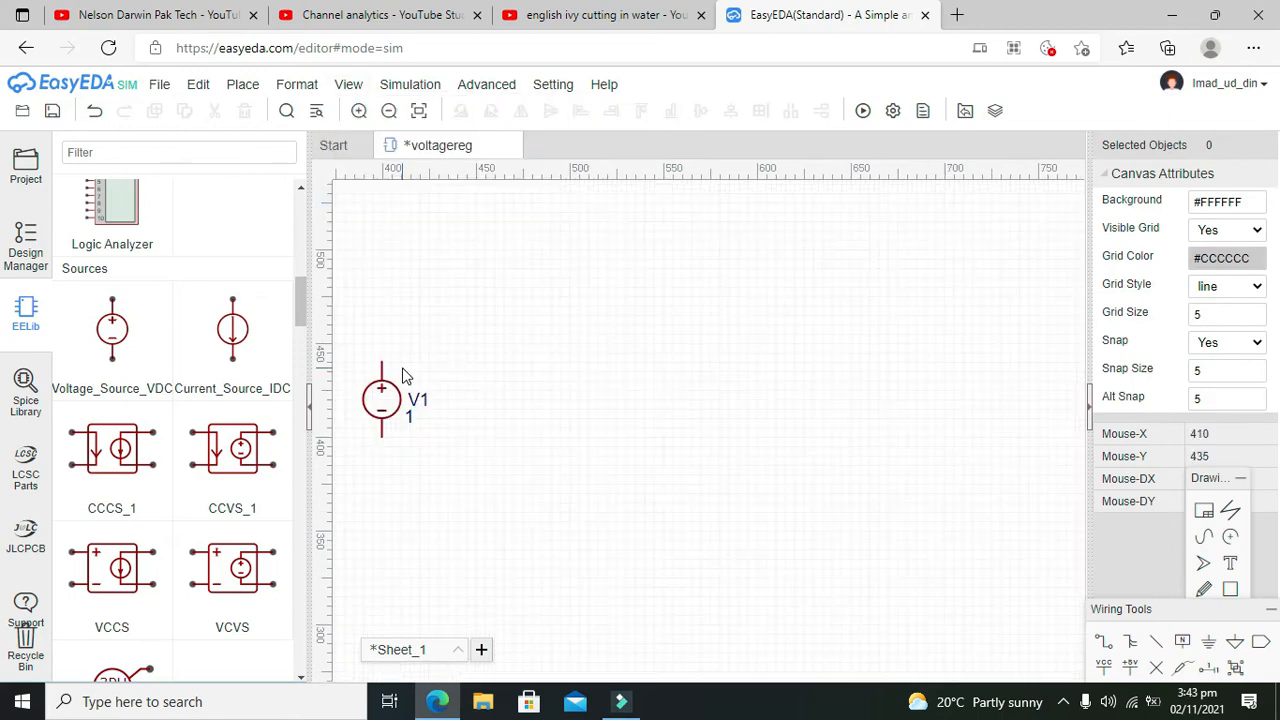
pyautogui.moveTo(380, 400); pyautogui.dragTo(476, 420)
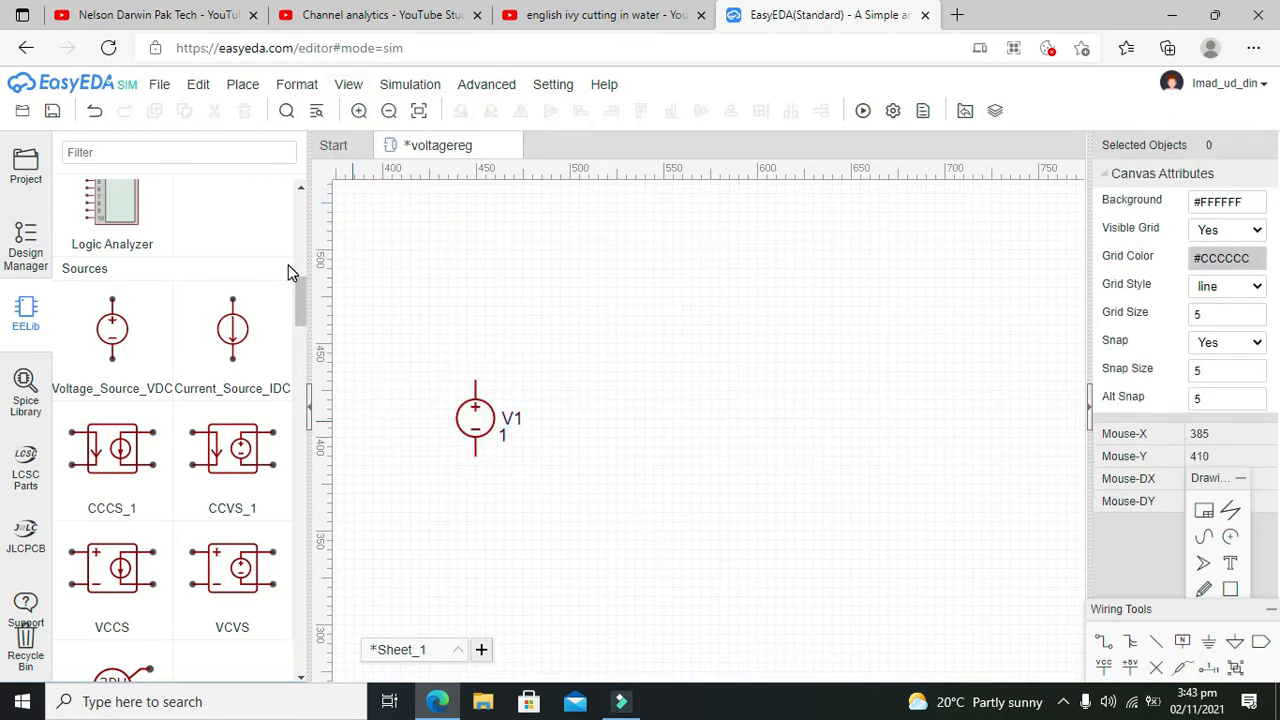
# Set the source V1's DC Value[V] to 12 in the properties panel.
pyautogui.click(474, 418)
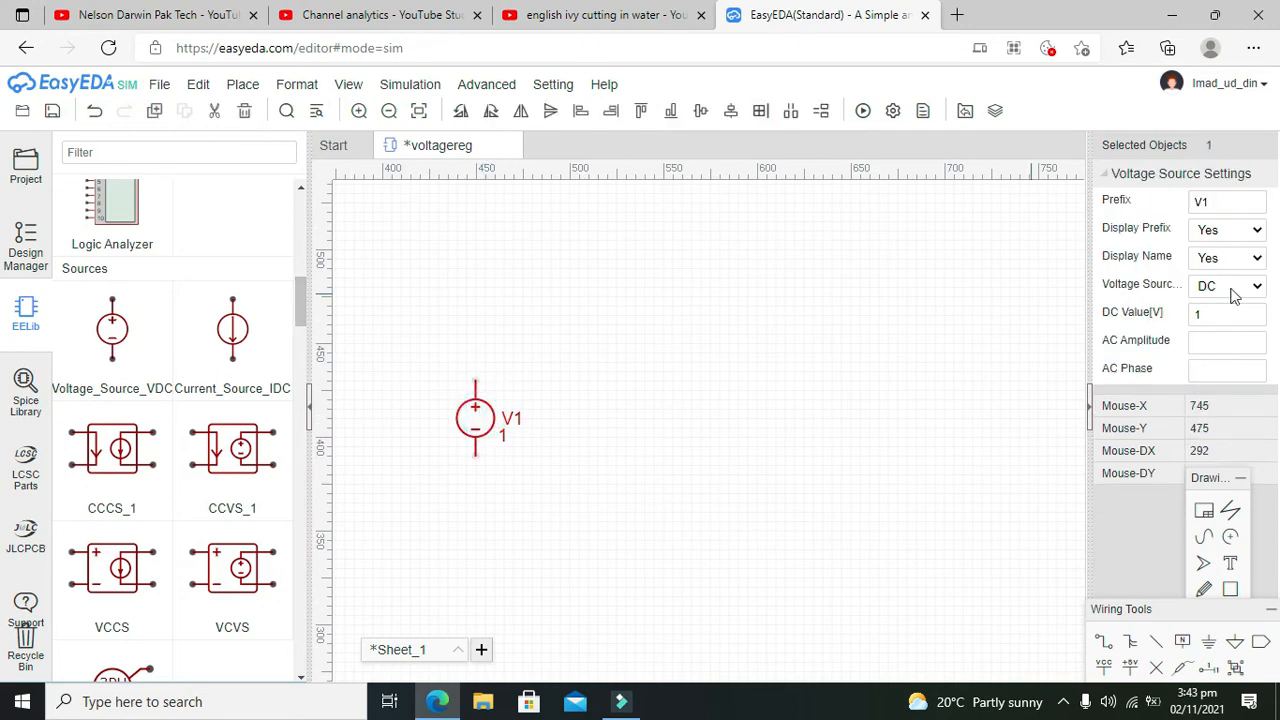
pyautogui.click(1228, 314)
pyautogui.write('2')
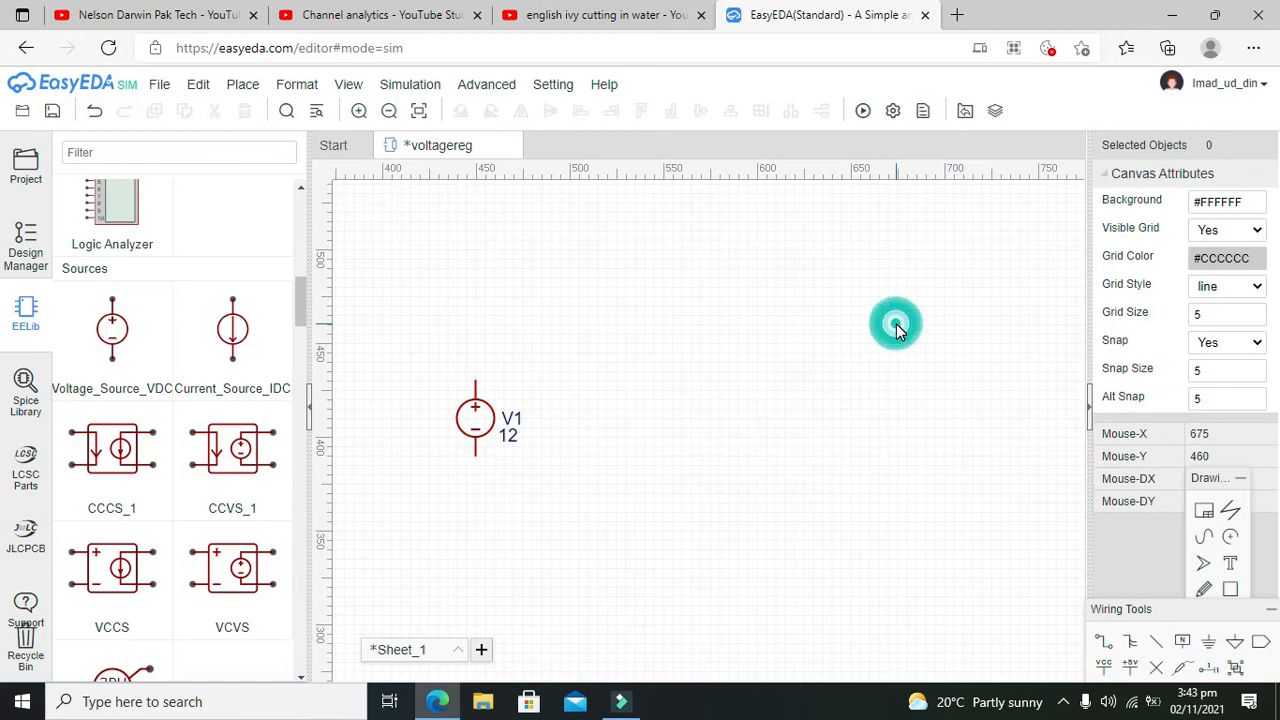
pyautogui.scroll(-3)
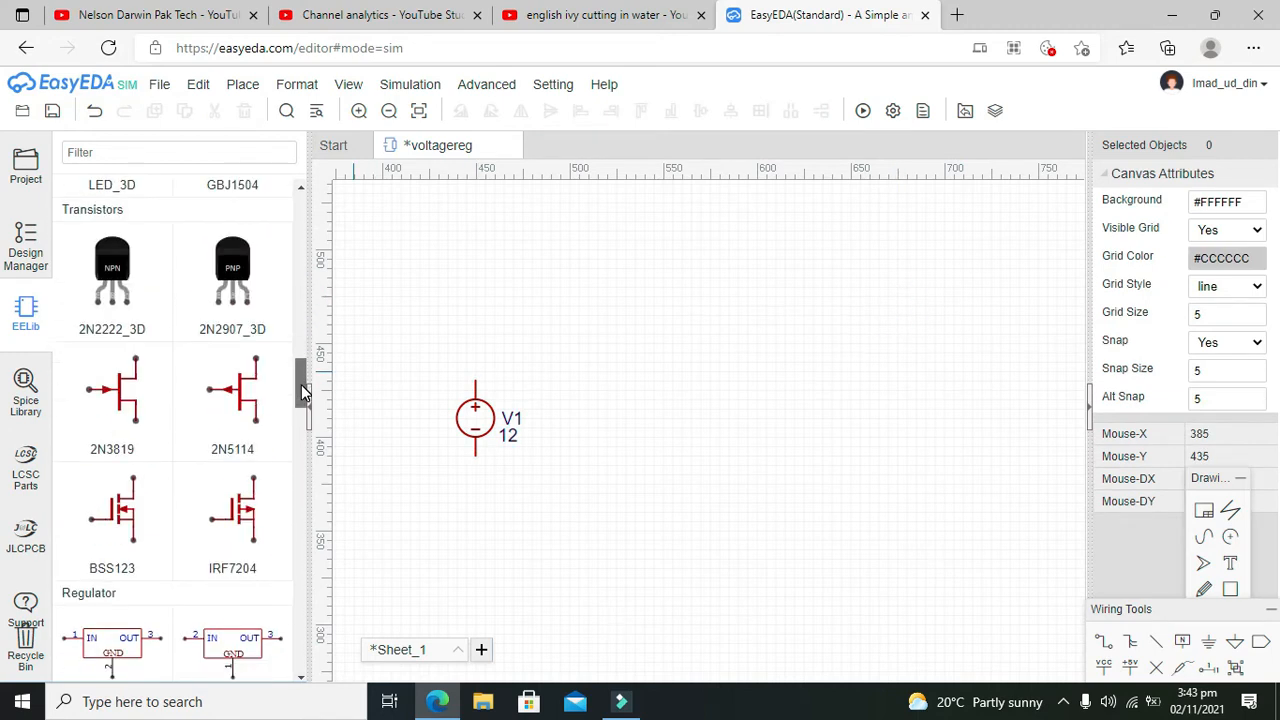
# Place the LM7805EE regulator beside V1 and wire it with a GND symbol.
pyautogui.scroll(-3)
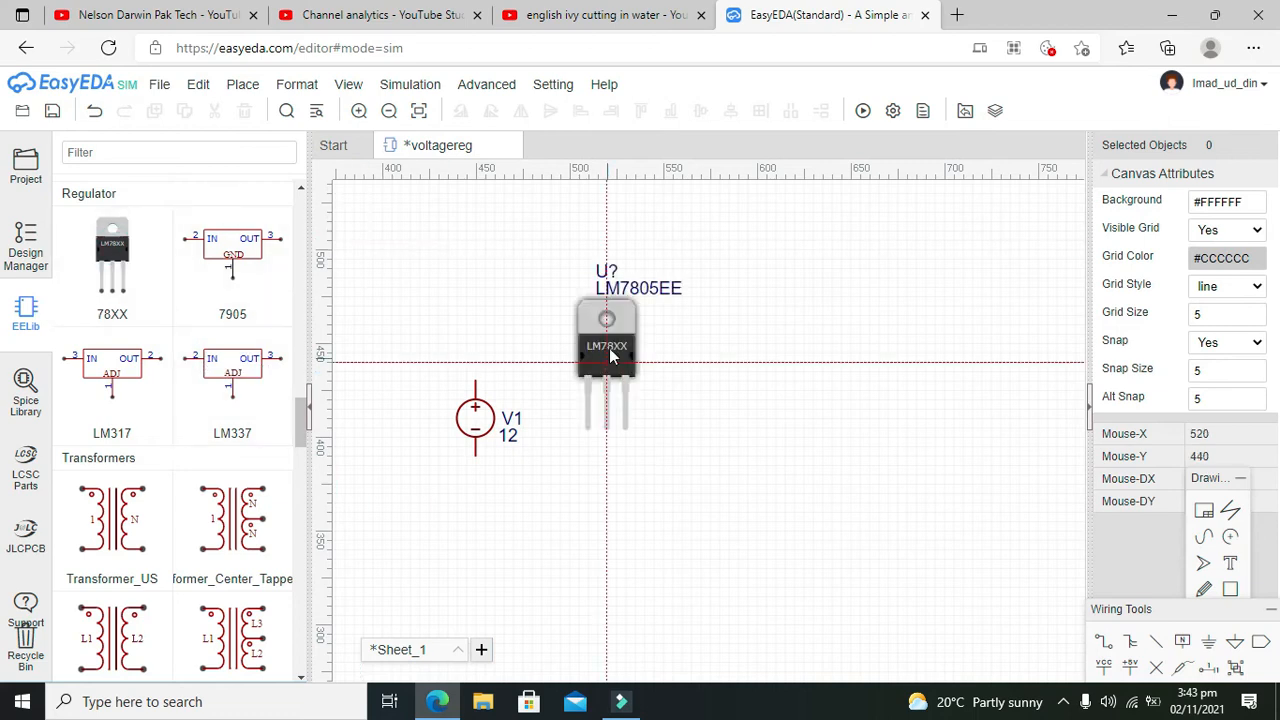
pyautogui.moveTo(608, 344); pyautogui.dragTo(700, 336)
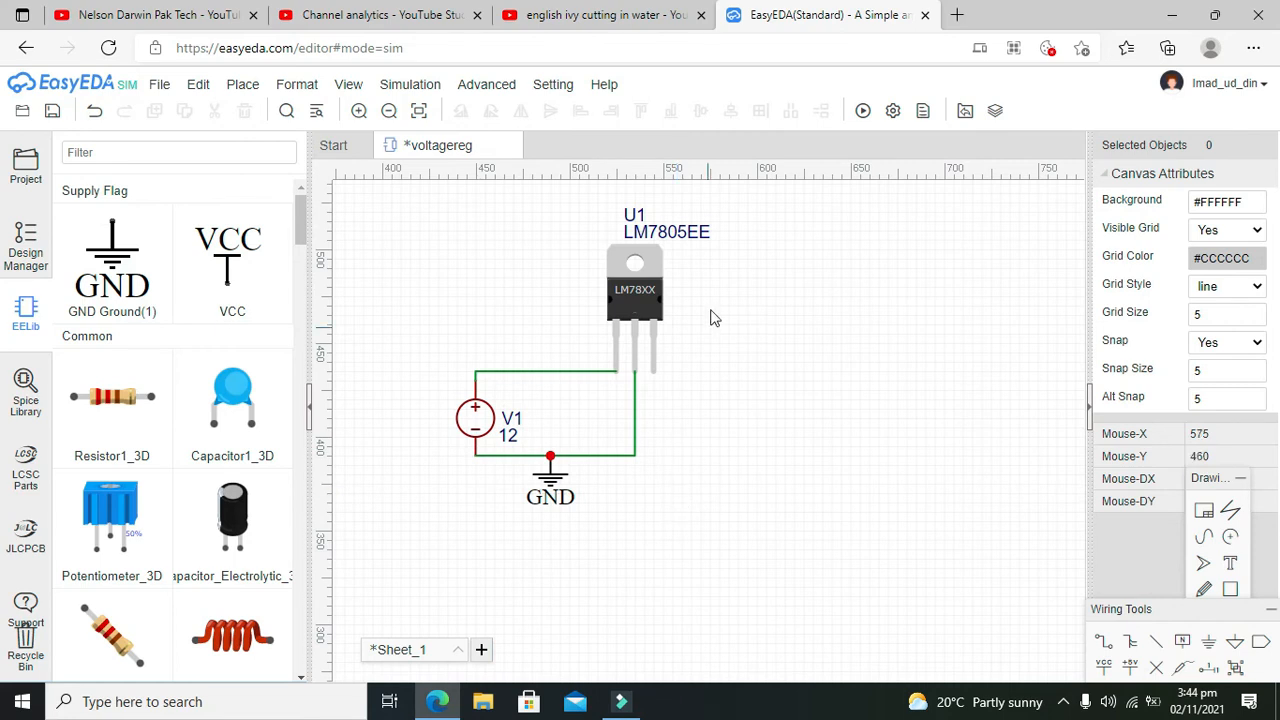
pyautogui.scroll(-3)
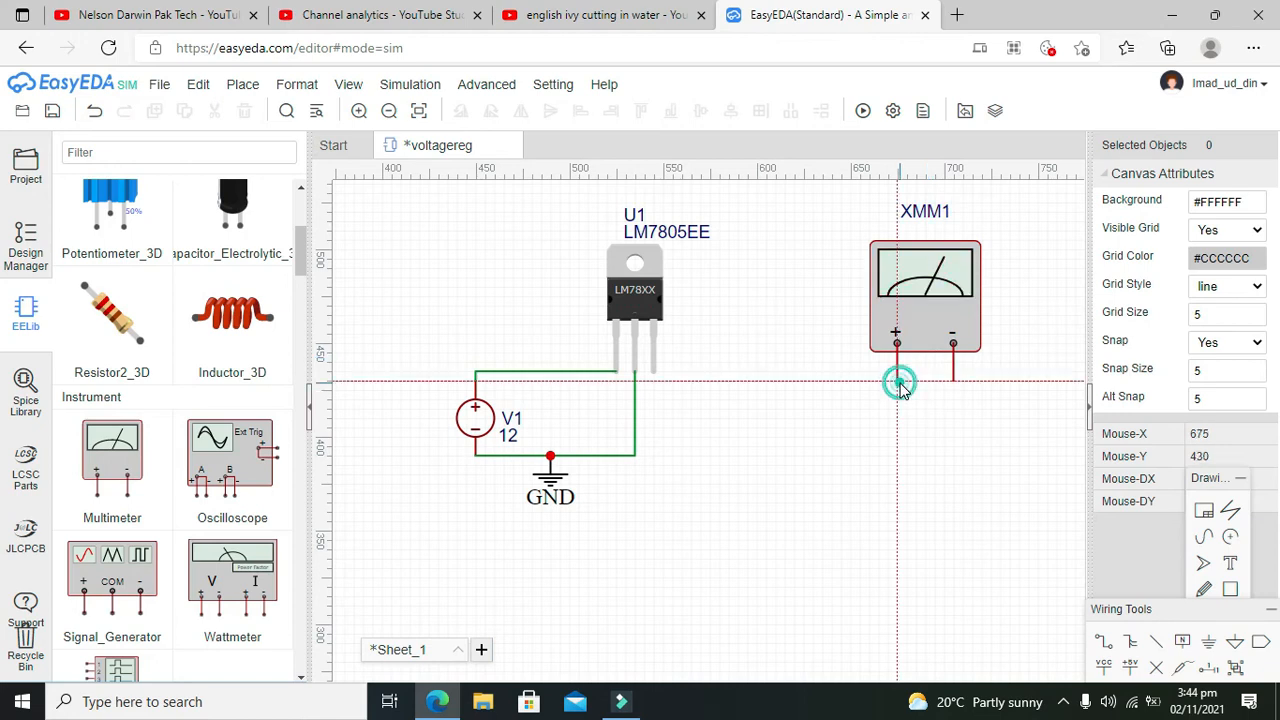
# Wire the multimeter XMM1's positive lead to the LM7805 output.
pyautogui.moveTo(898, 378); pyautogui.dragTo(656, 376)
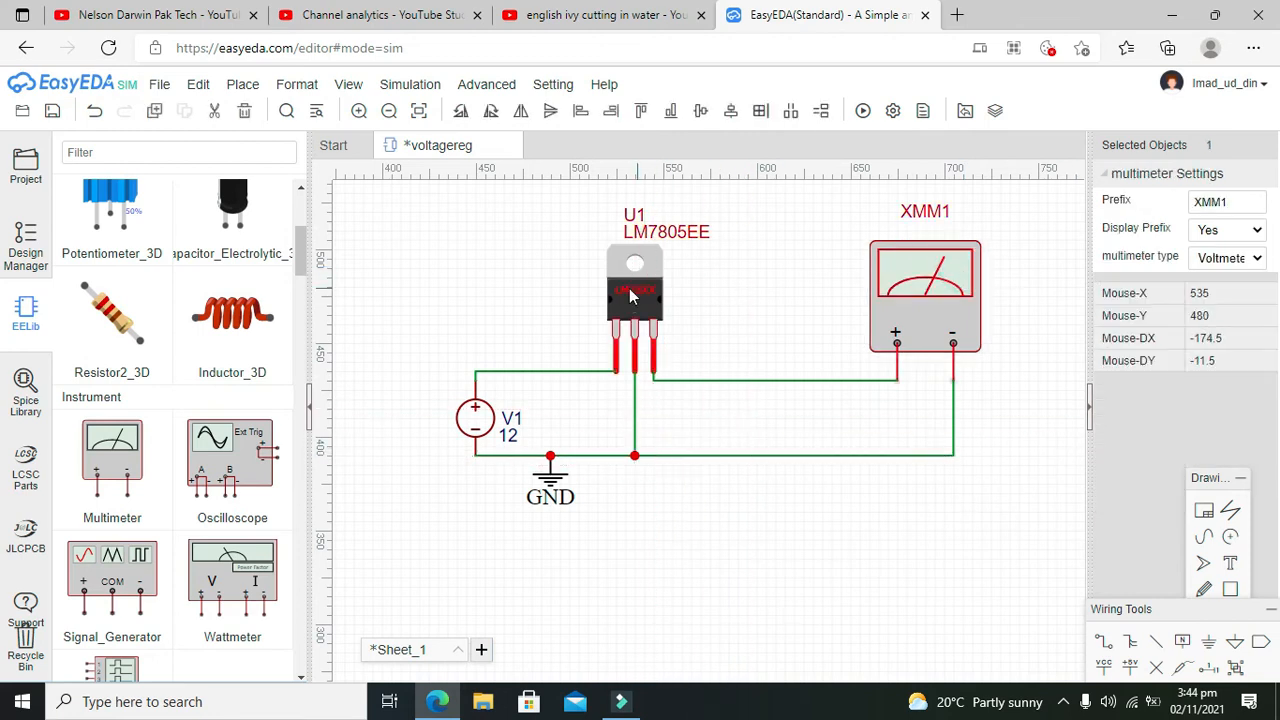
pyautogui.click(632, 290)
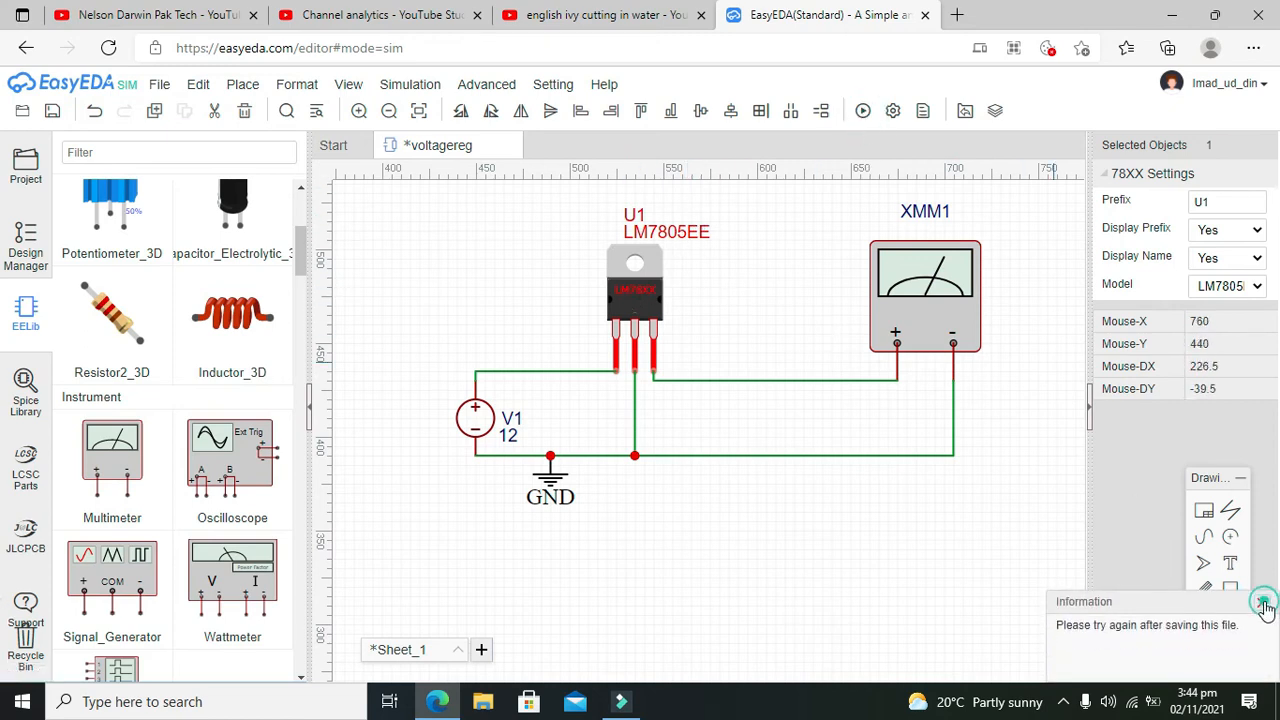
# Save the voltagereg schematic via File > Save and launch the simulation.
pyautogui.click(160, 84)
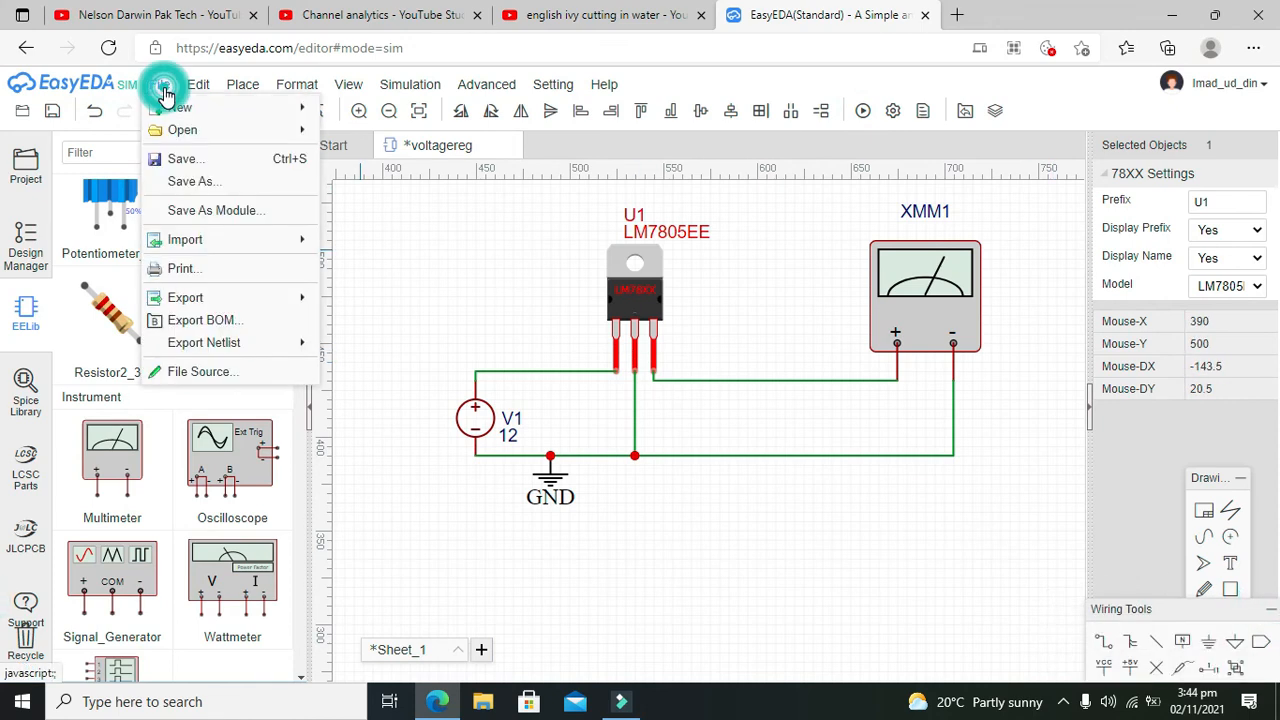
pyautogui.click(184, 158)
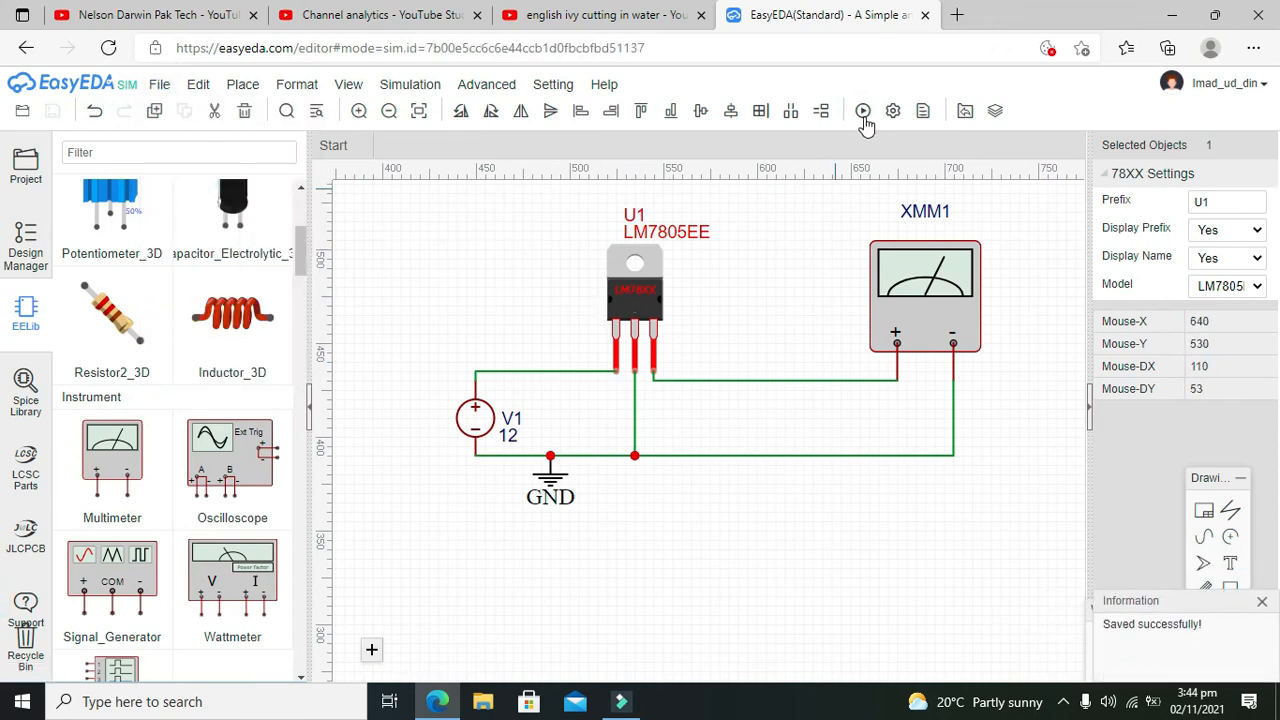
pyautogui.click(862, 112)
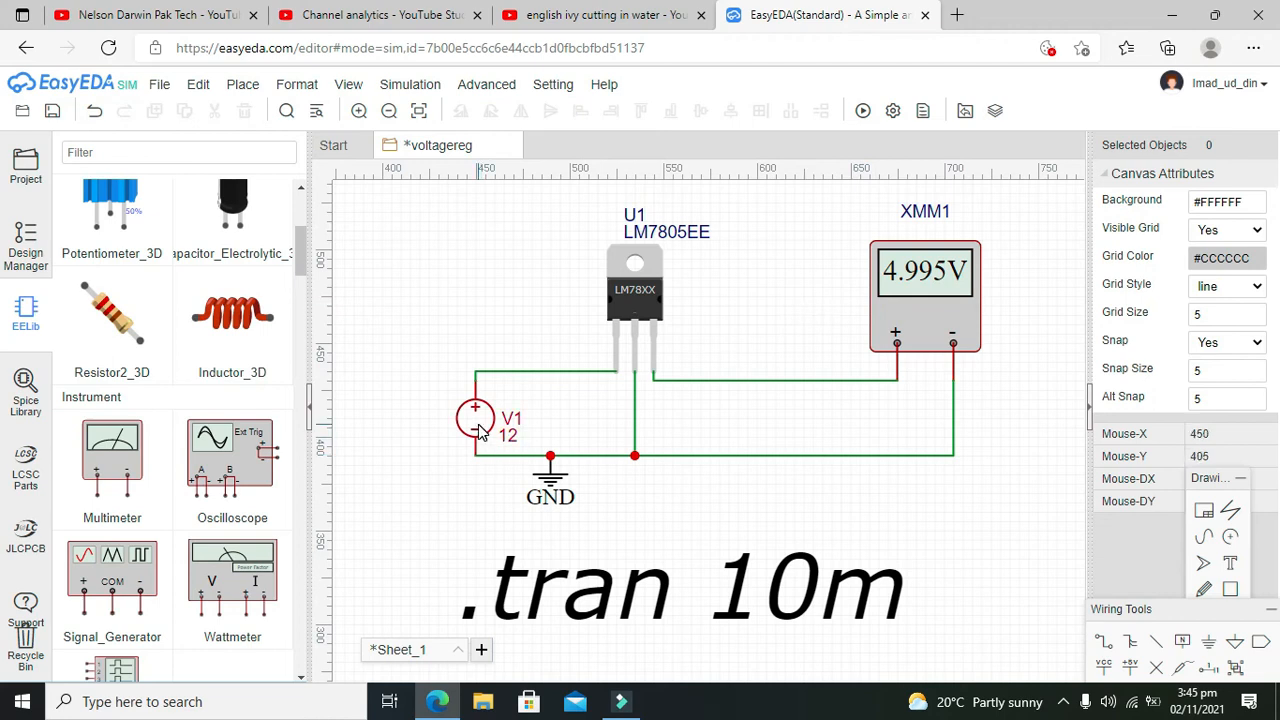
# Check the voltmeter XMM1 reading a steady 4.995 V from the regulator output.
pyautogui.click(924, 270)
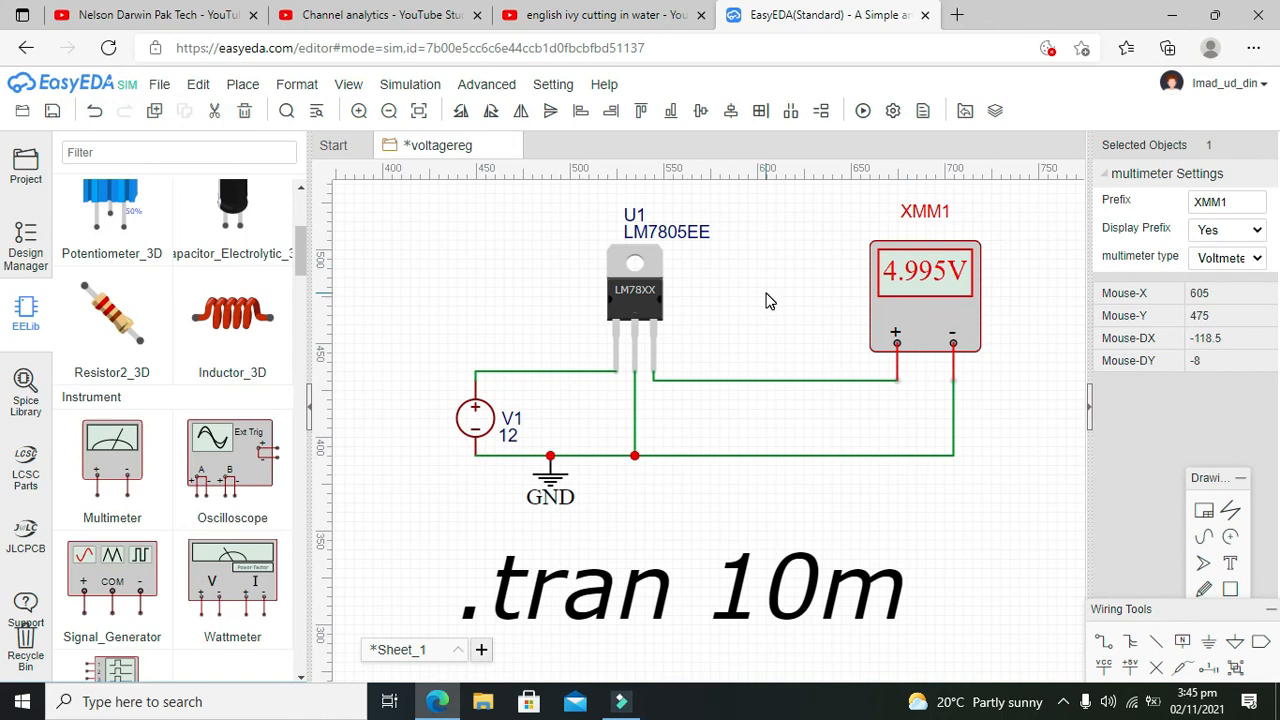
pyautogui.click(764, 296)
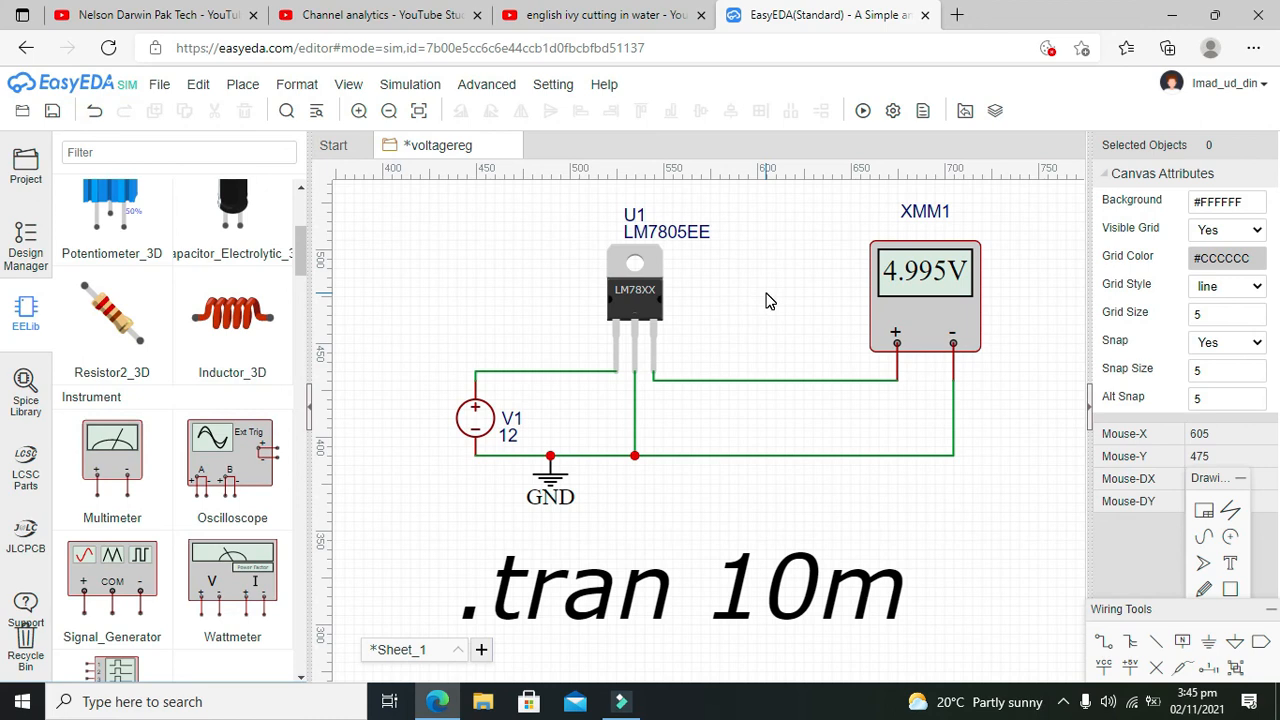
pyautogui.moveTo(1058, 652)
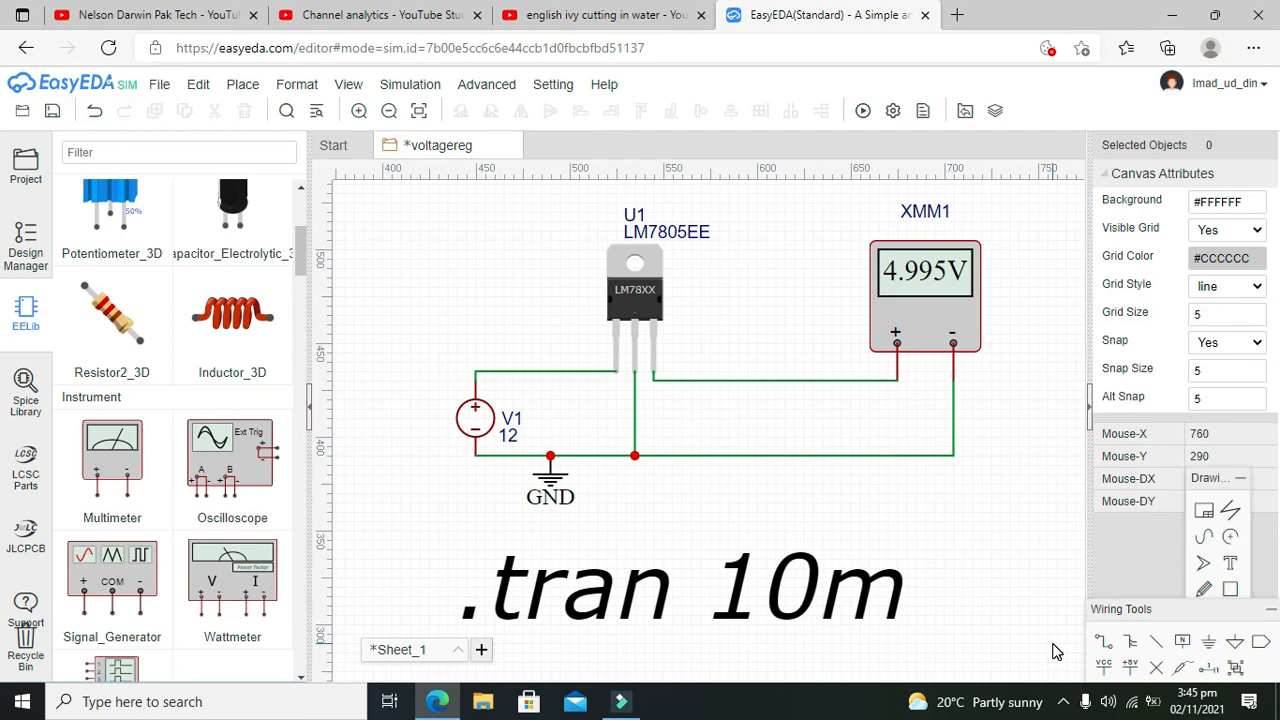